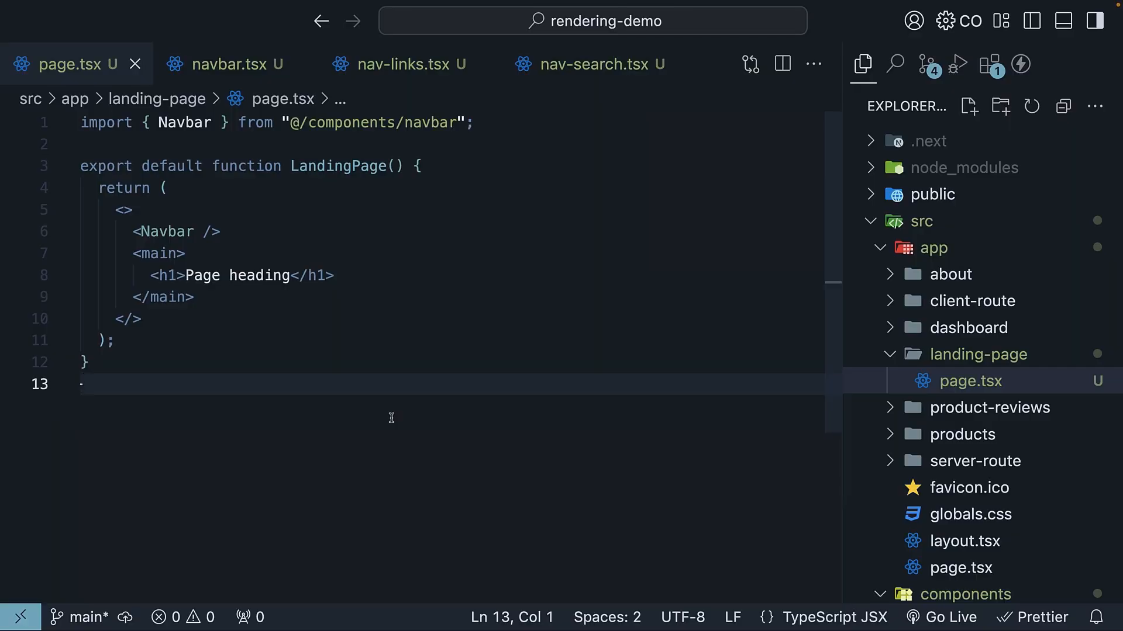
mouse_move(661, 397)
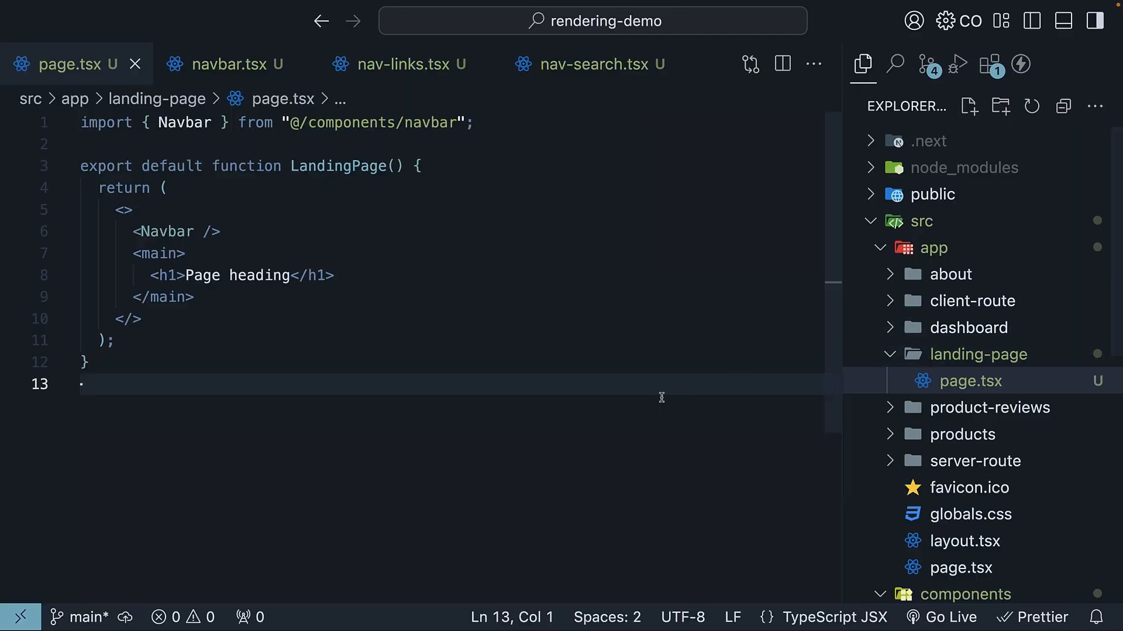
mouse_move(974, 461)
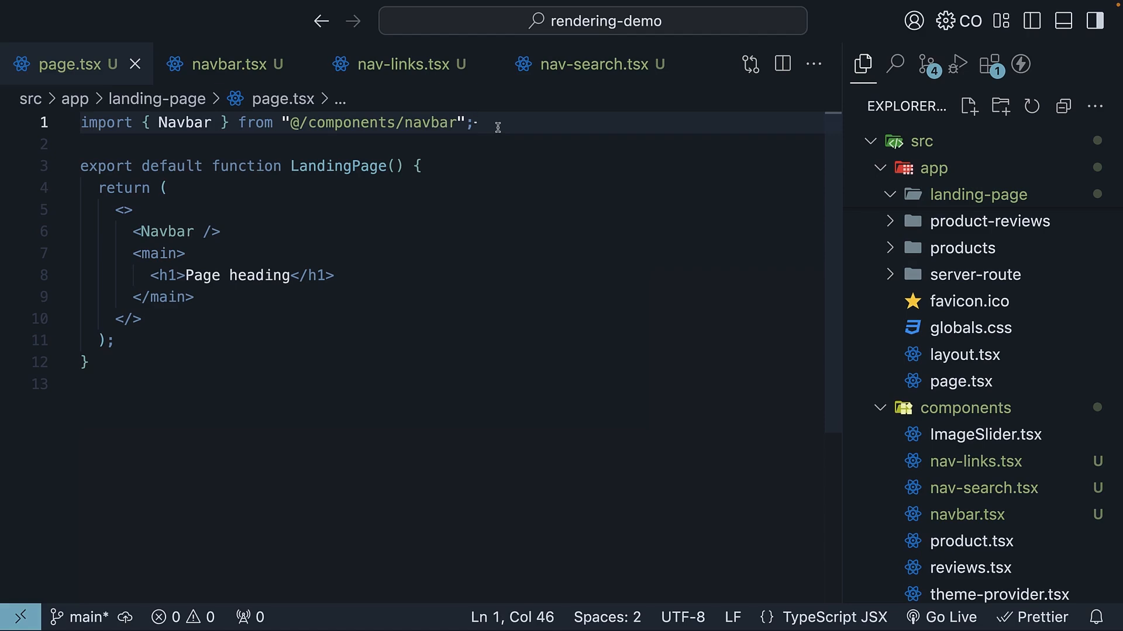
Step: Review navbar.tsx, nav-links.tsx and nav-search.tsx in turn, ending on the use client NavSearch file
left_click(222, 64)
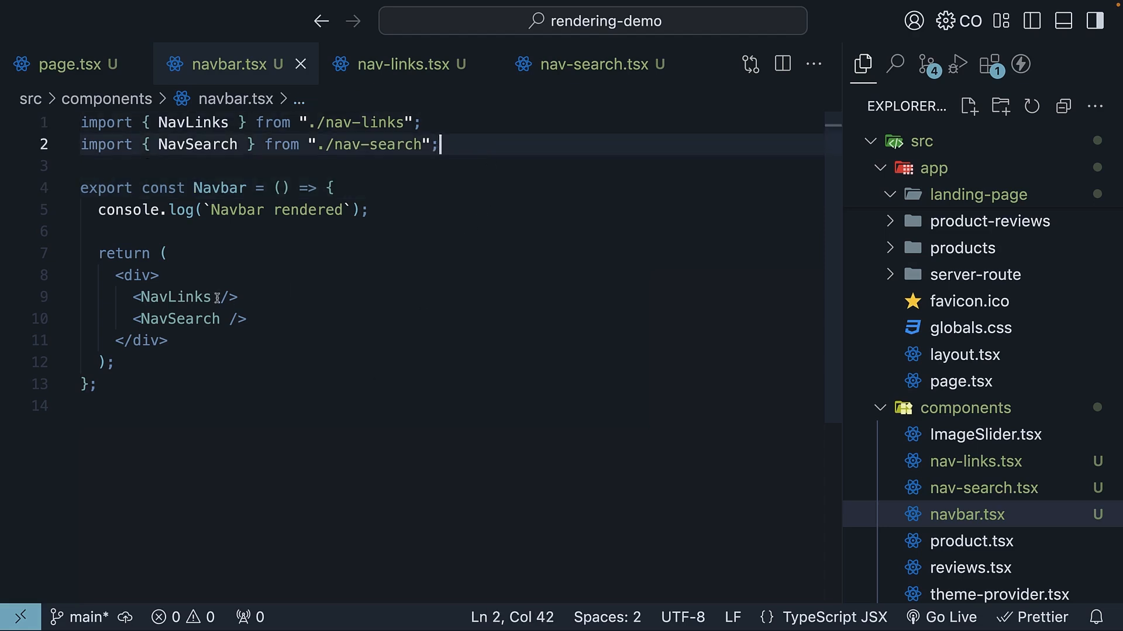
left_click(406, 64)
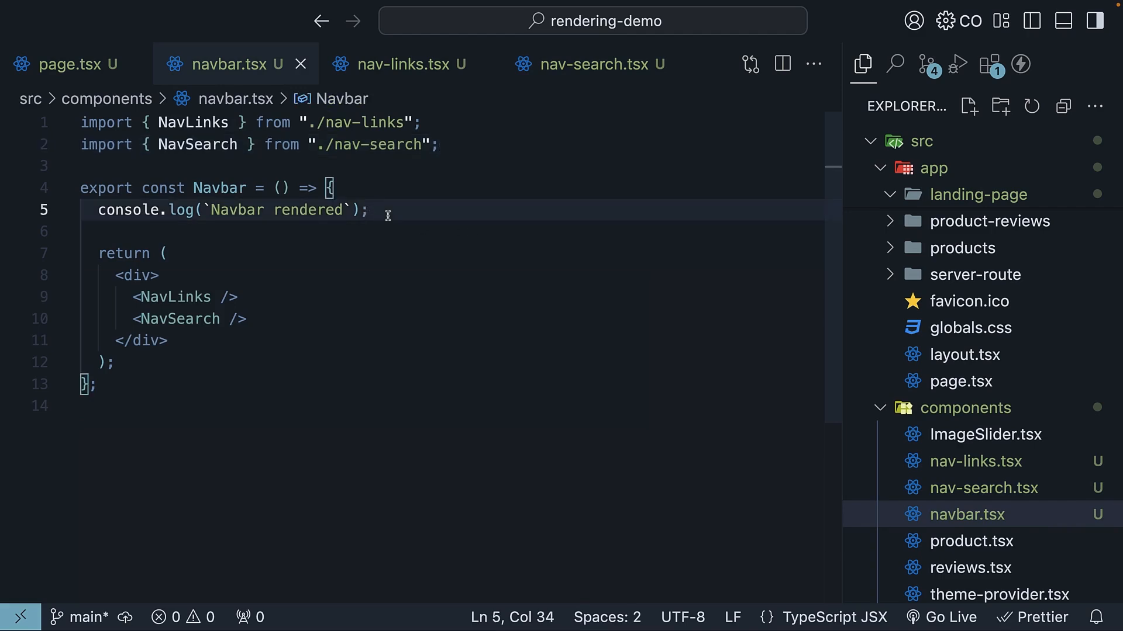
left_click(398, 65)
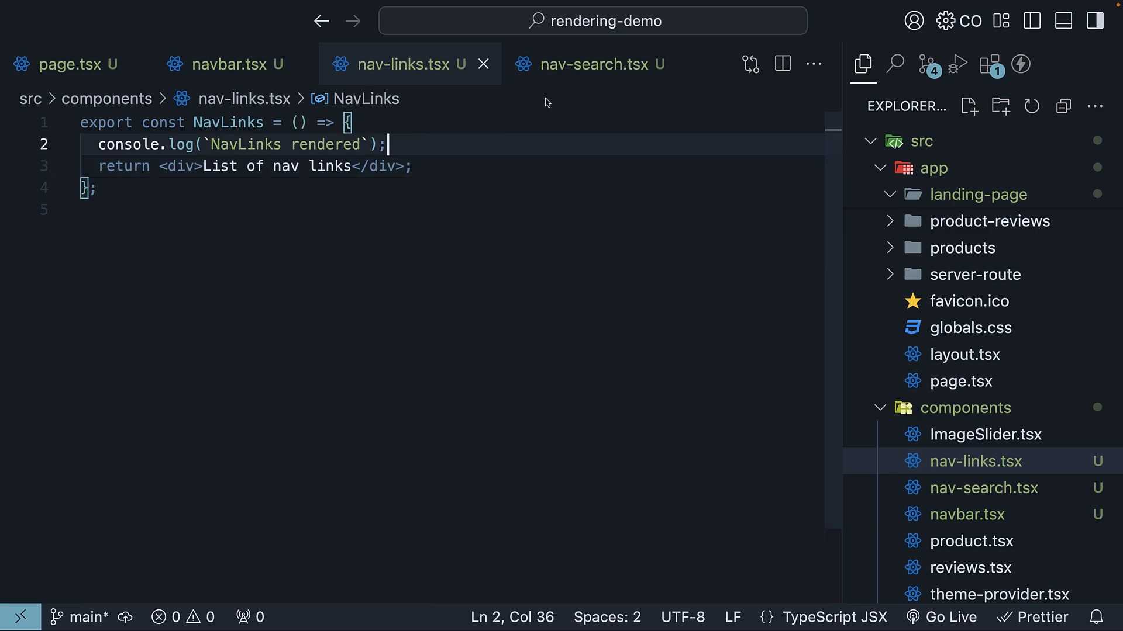
left_click(592, 65)
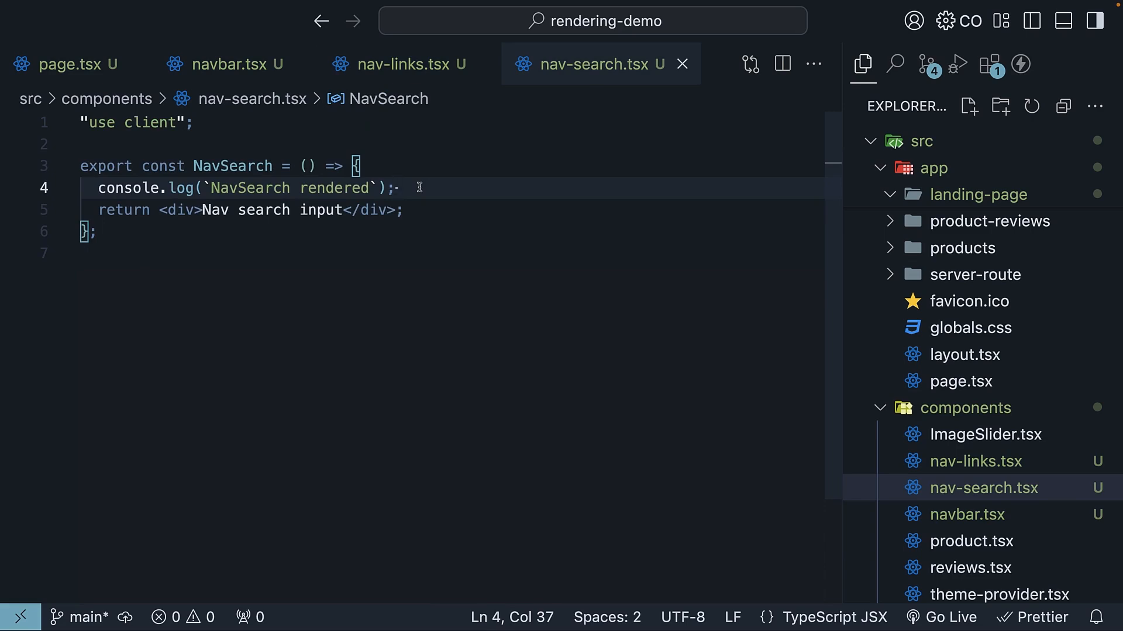
mouse_move(500, 288)
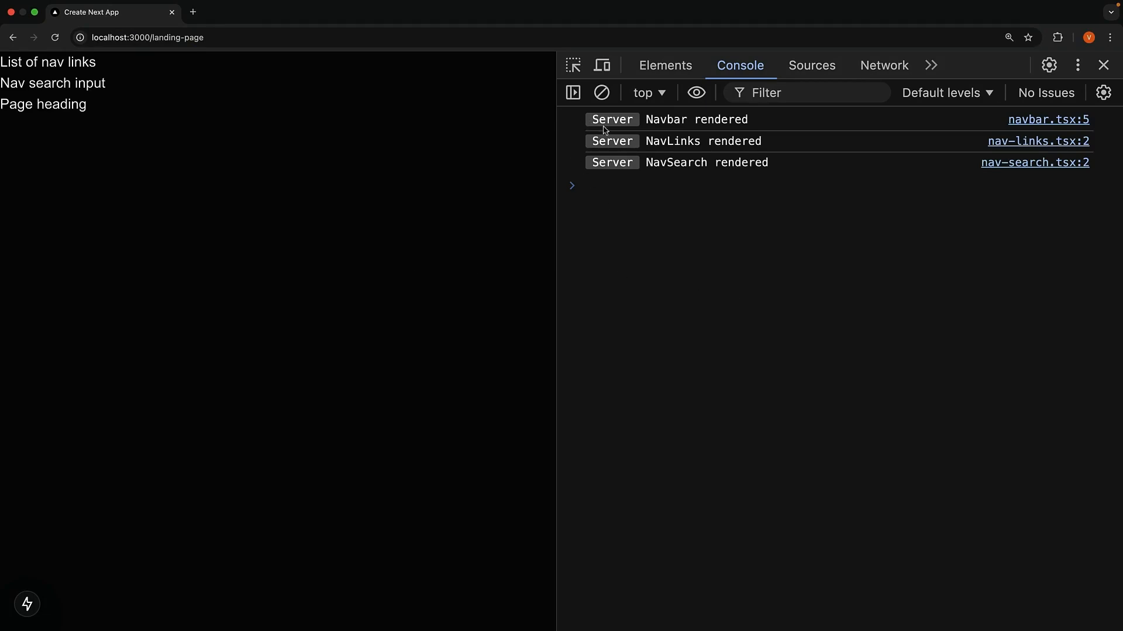
mouse_move(621, 218)
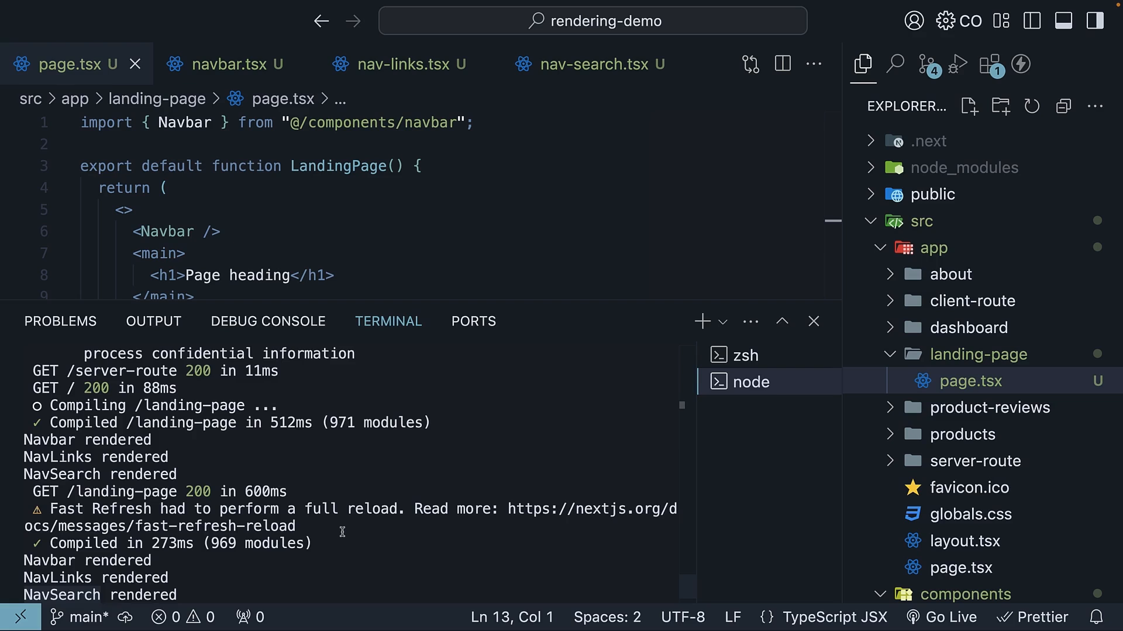
Step: In navbar.tsx import useState from react and declare const [search, setSearch] = useState("")
left_click(590, 63)
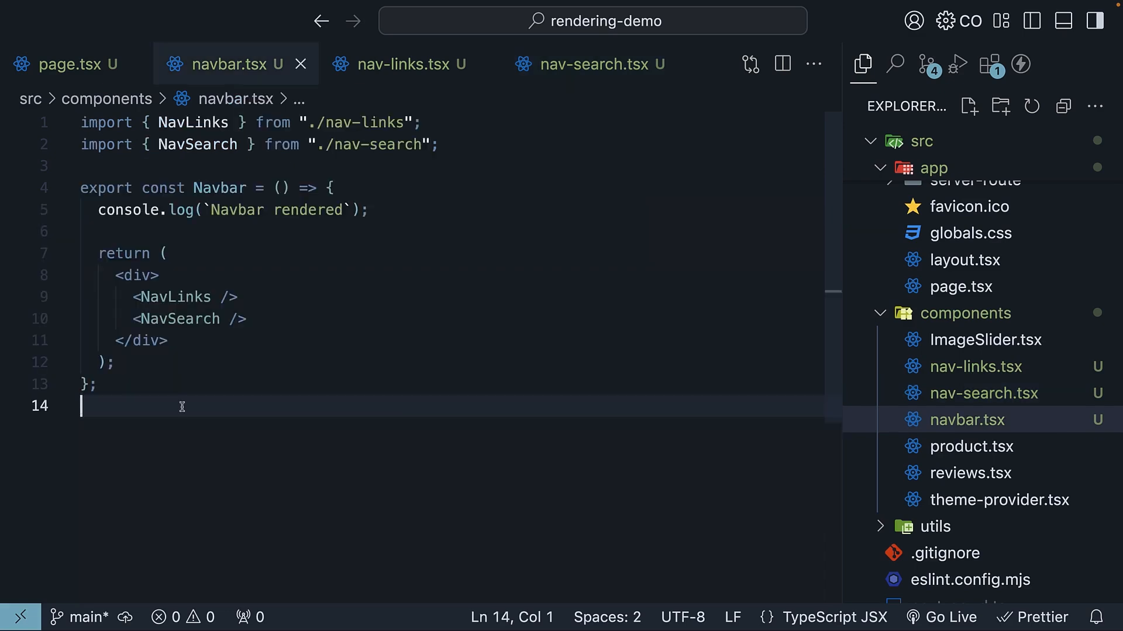
type("import { useState } from \"react\";")
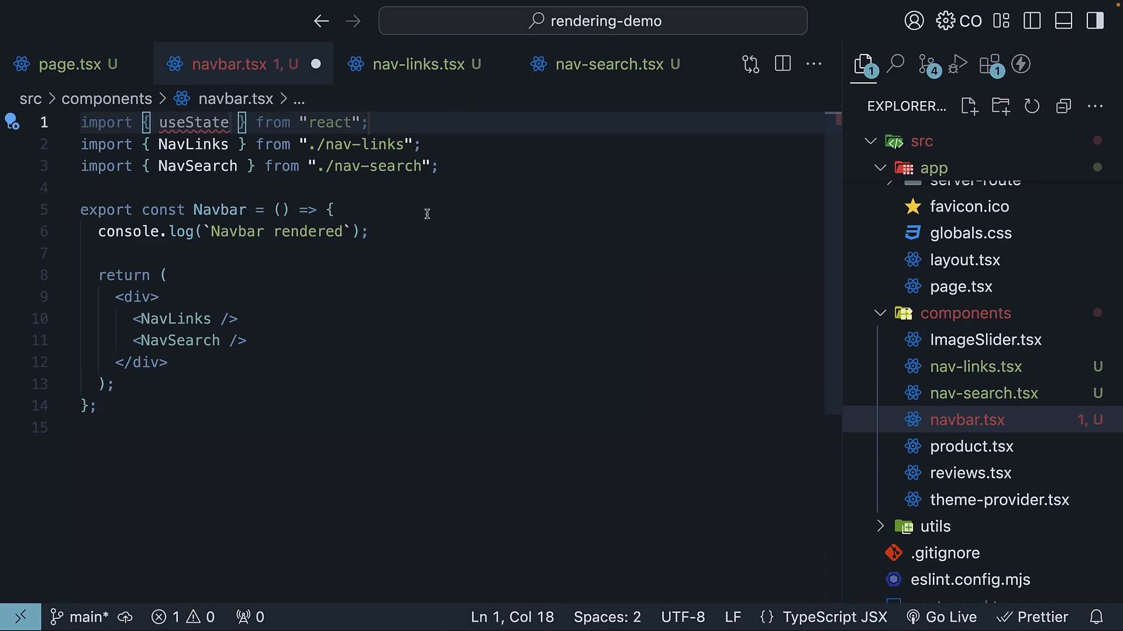
type("const [first, setfirst] = useState(second)")
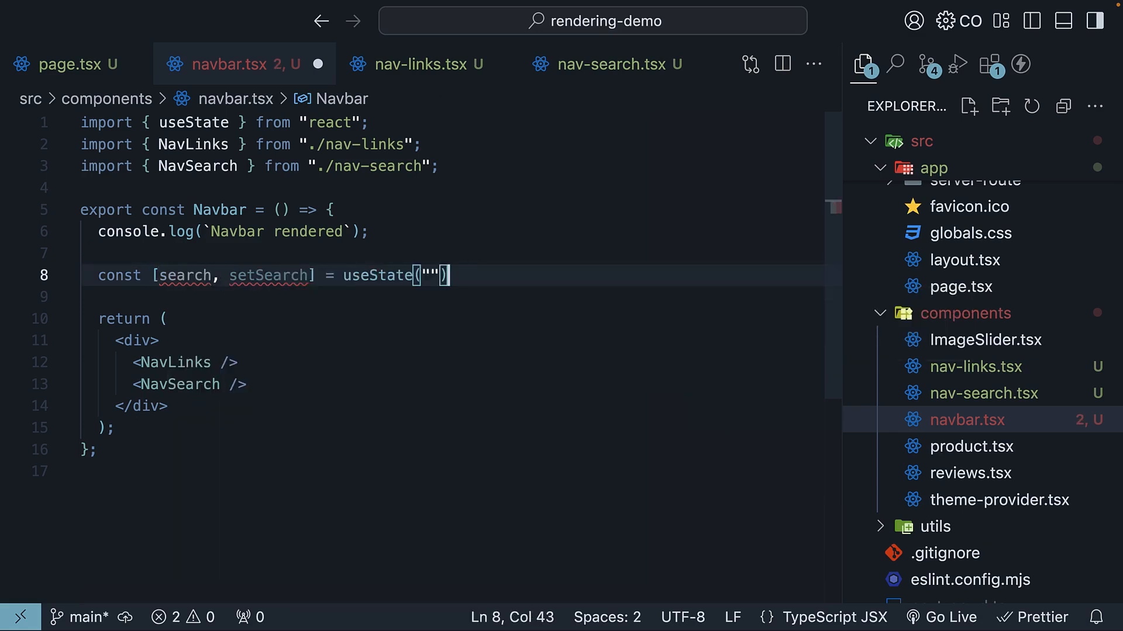
mouse_move(283, 283)
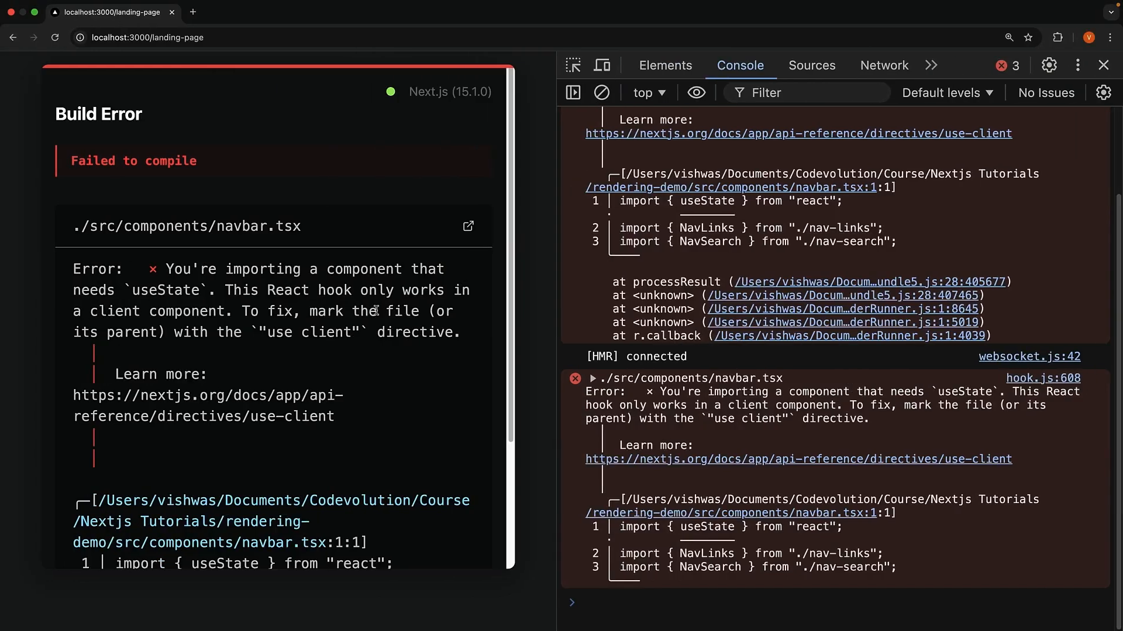
mouse_move(273, 285)
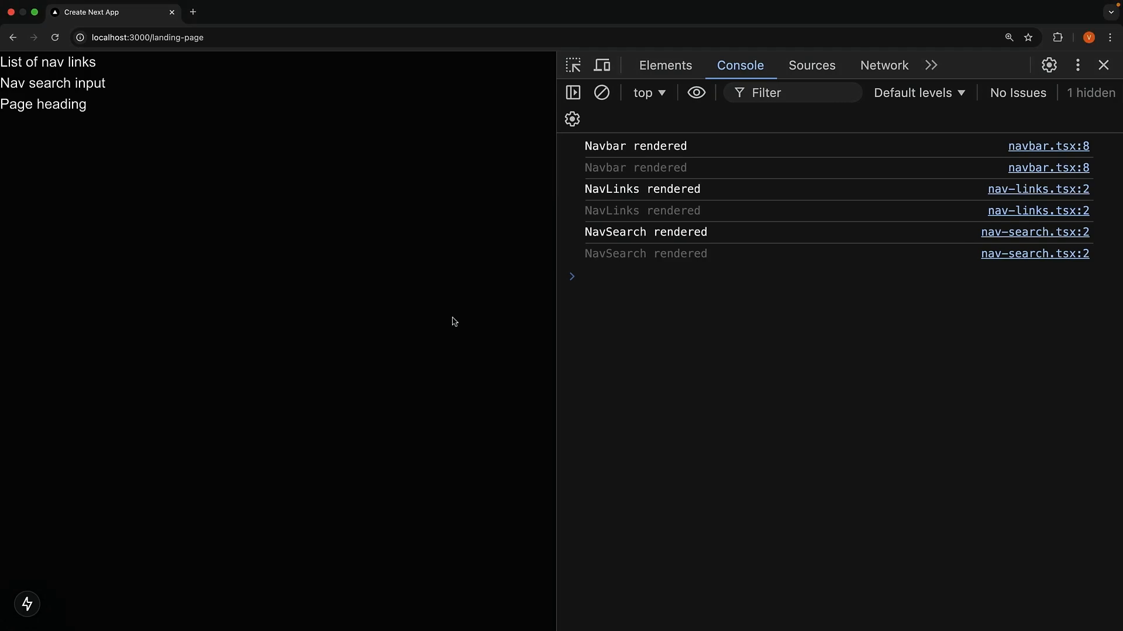
mouse_move(578, 245)
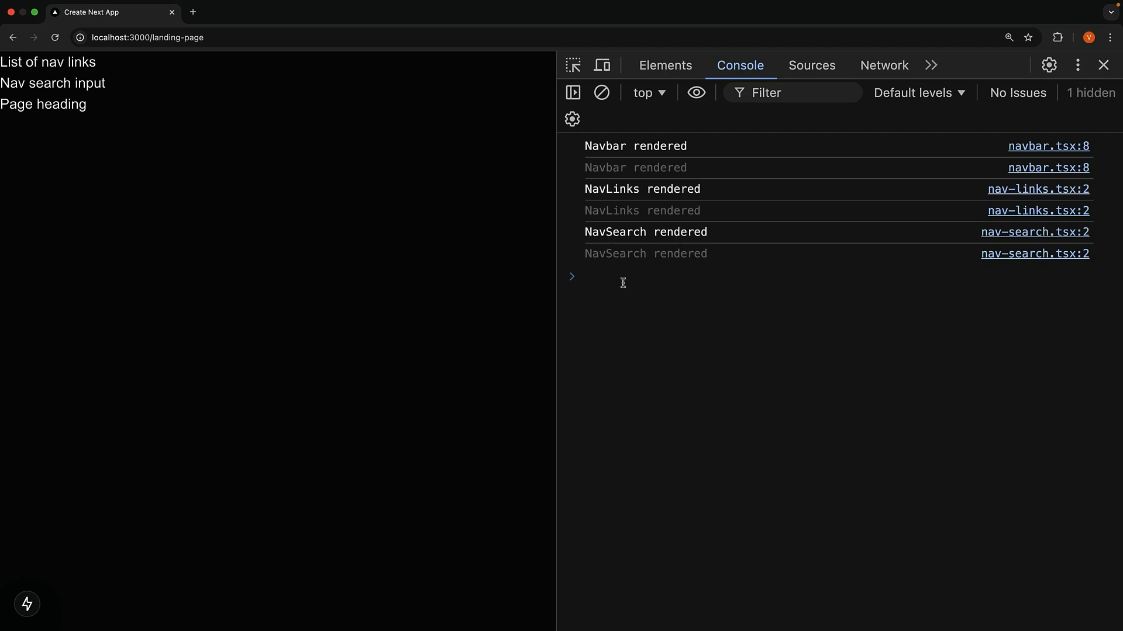
mouse_move(643, 280)
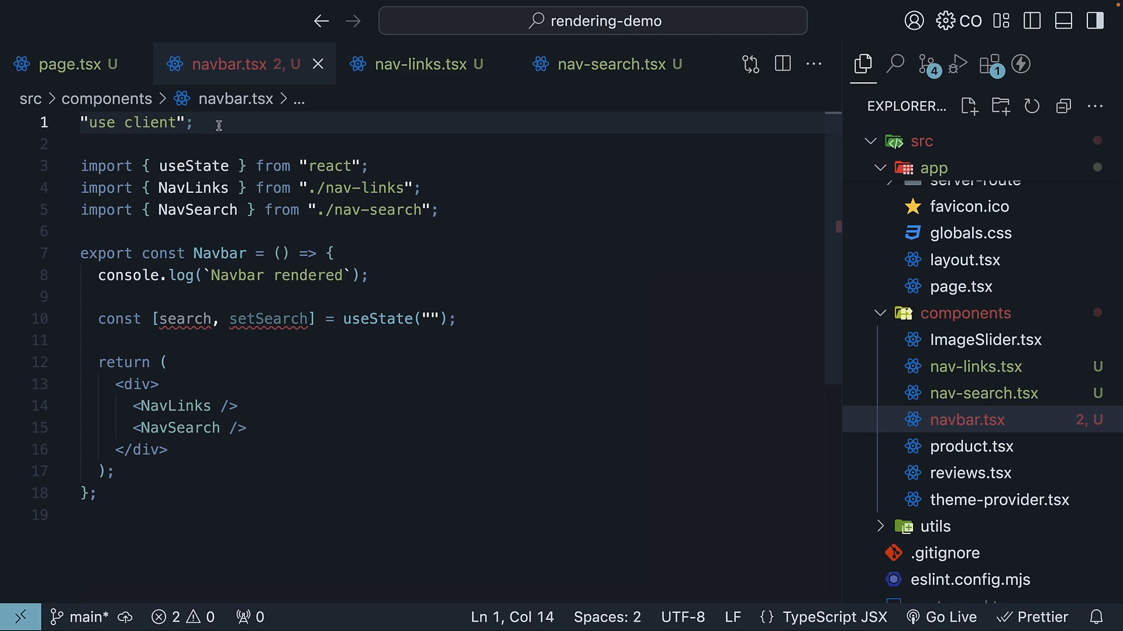
Step: Delete the use client line and useState declaration from navbar.tsx, comparing against nav-search.tsx
left_click(605, 65)
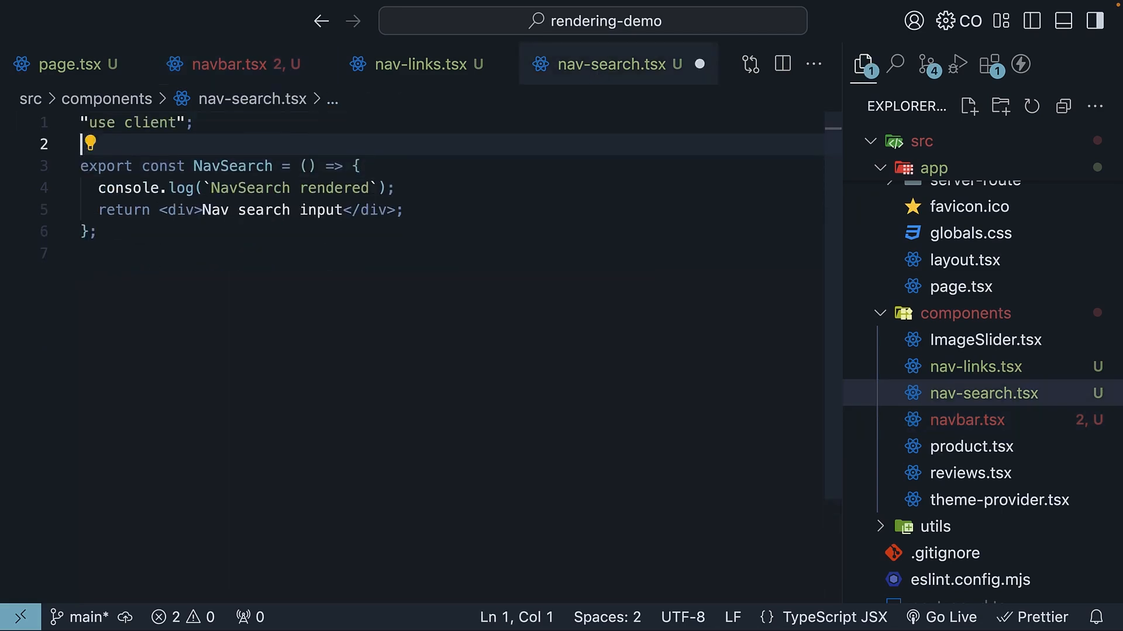
left_click(237, 64)
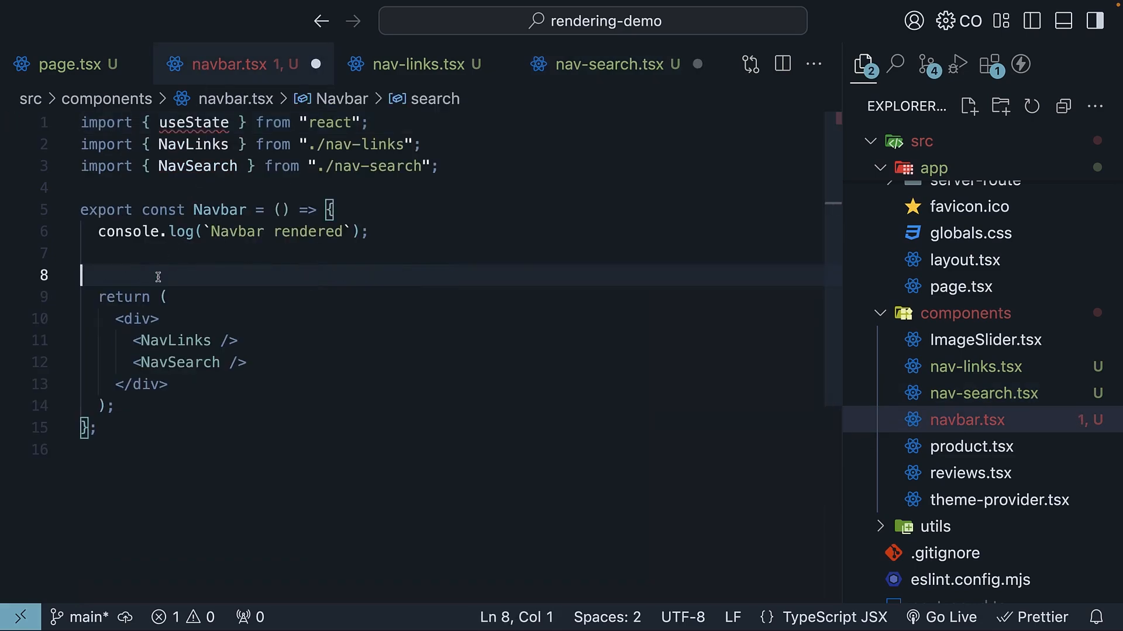
left_click(614, 65)
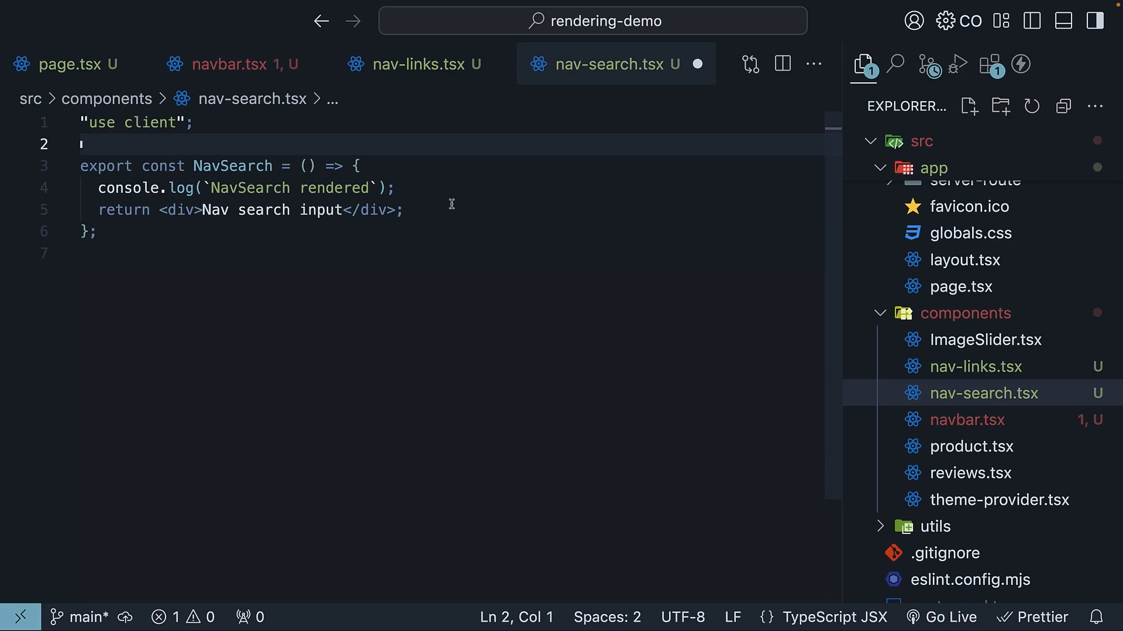
left_click(231, 63)
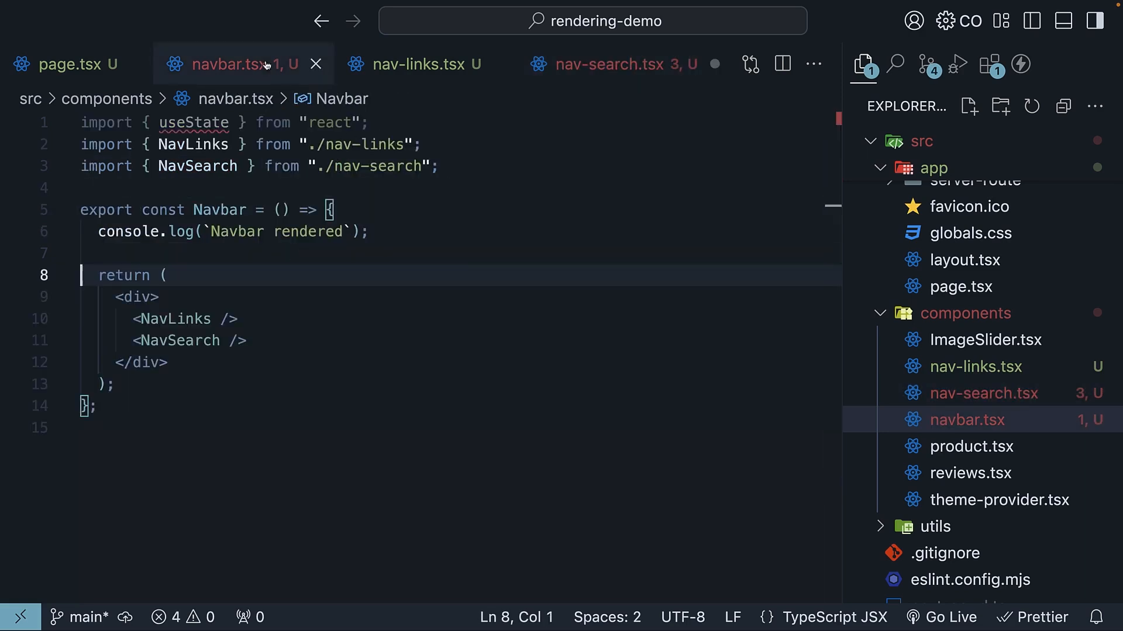
left_click(604, 63)
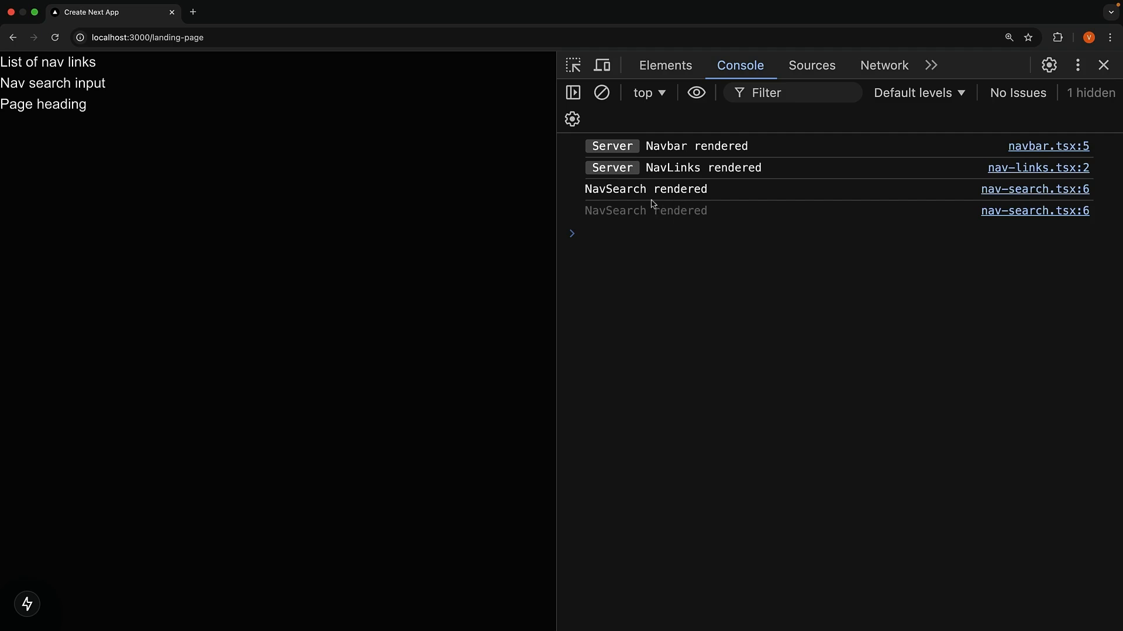
mouse_move(668, 198)
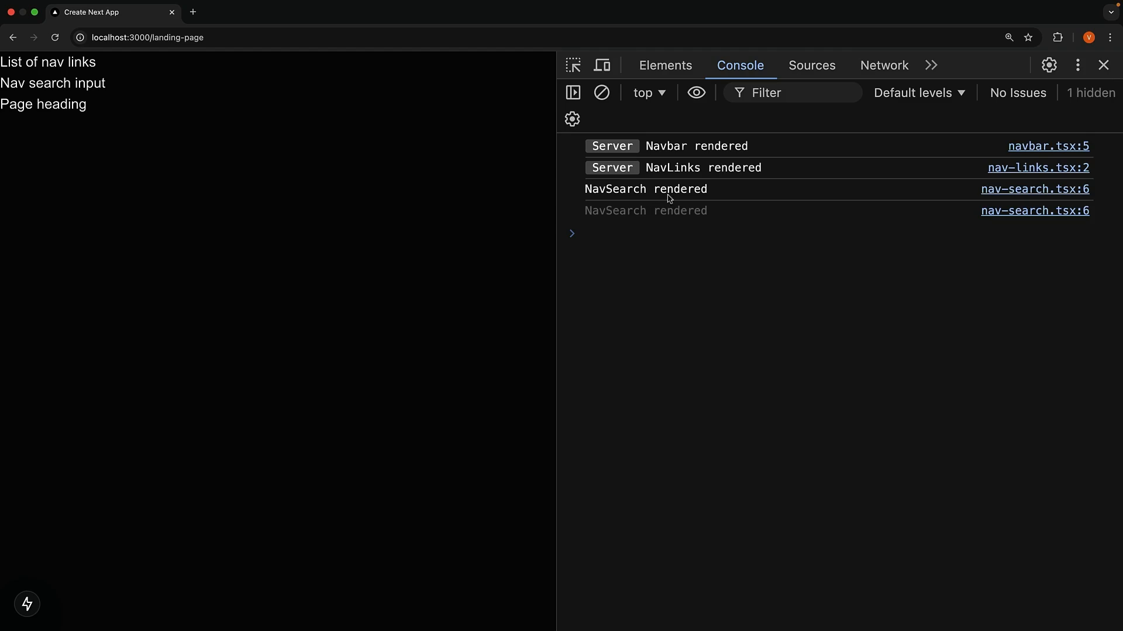
mouse_move(628, 167)
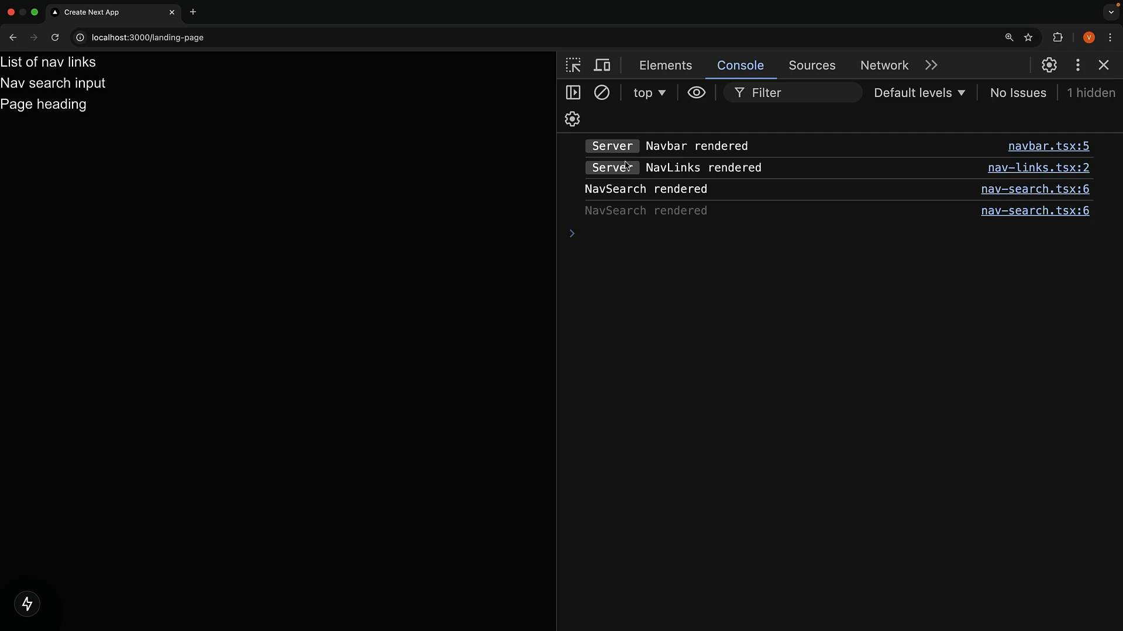
mouse_move(664, 408)
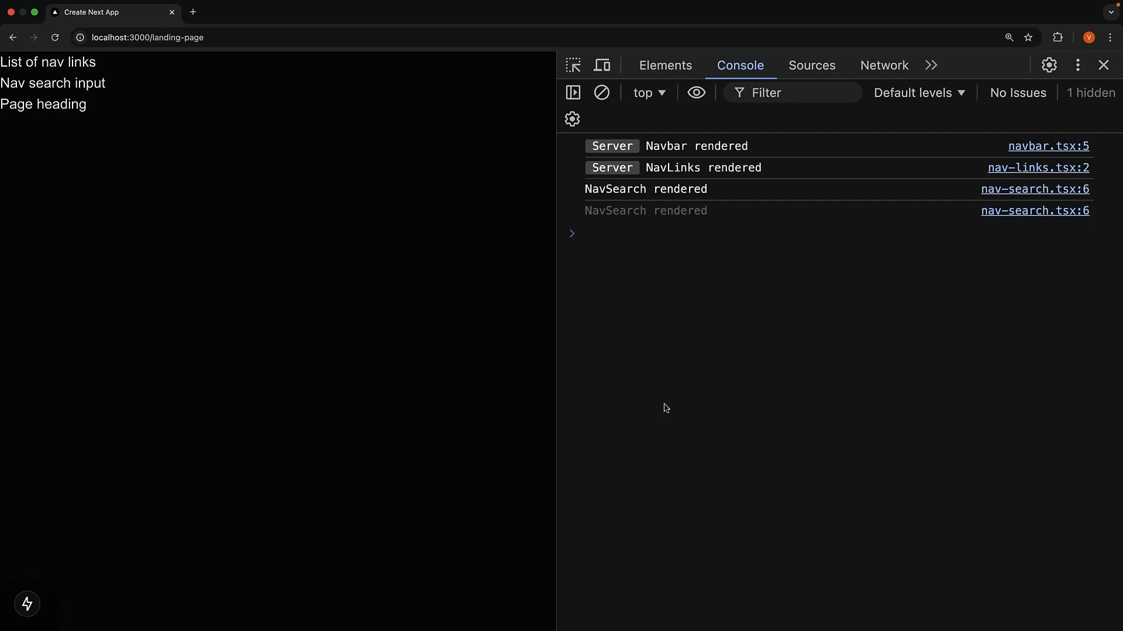